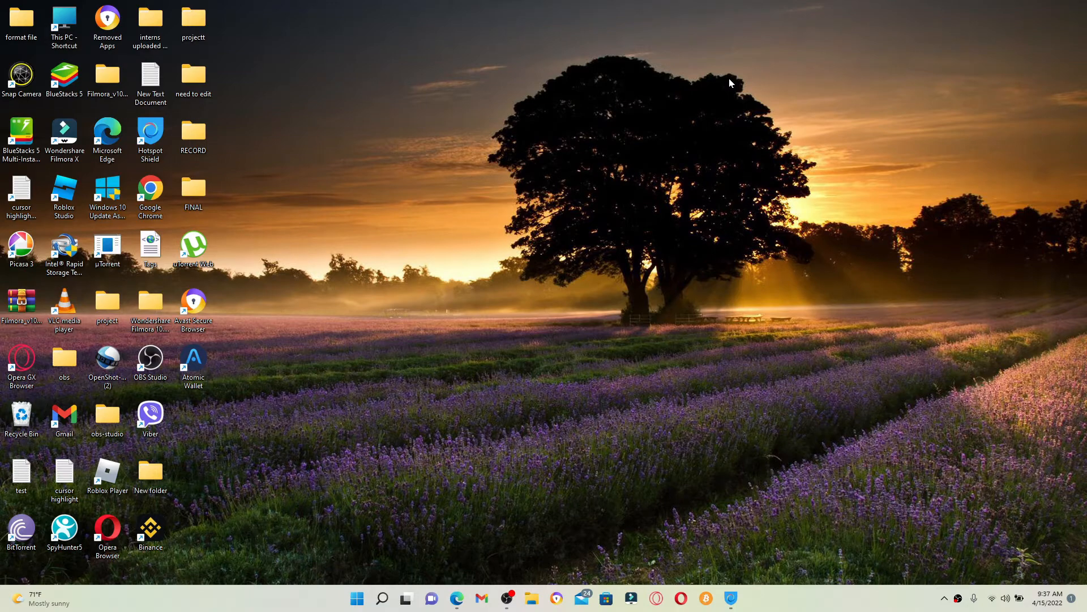
{"action": "mouse_move", "coordinate": [510, 494]}
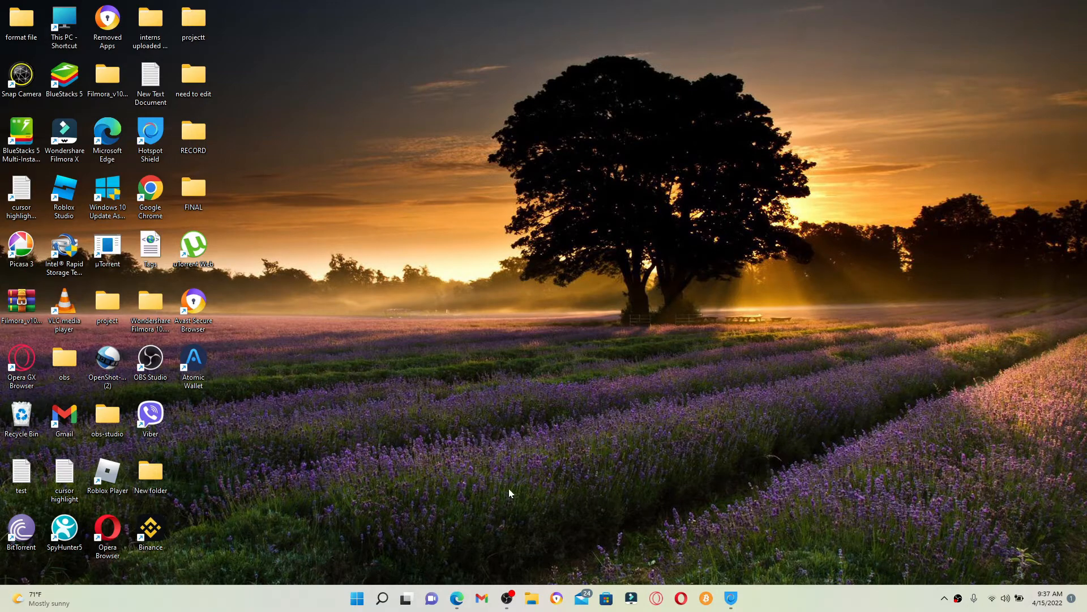
Step: Launch Binance from its desktop shortcut
{"action": "left_click", "coordinate": [457, 598]}
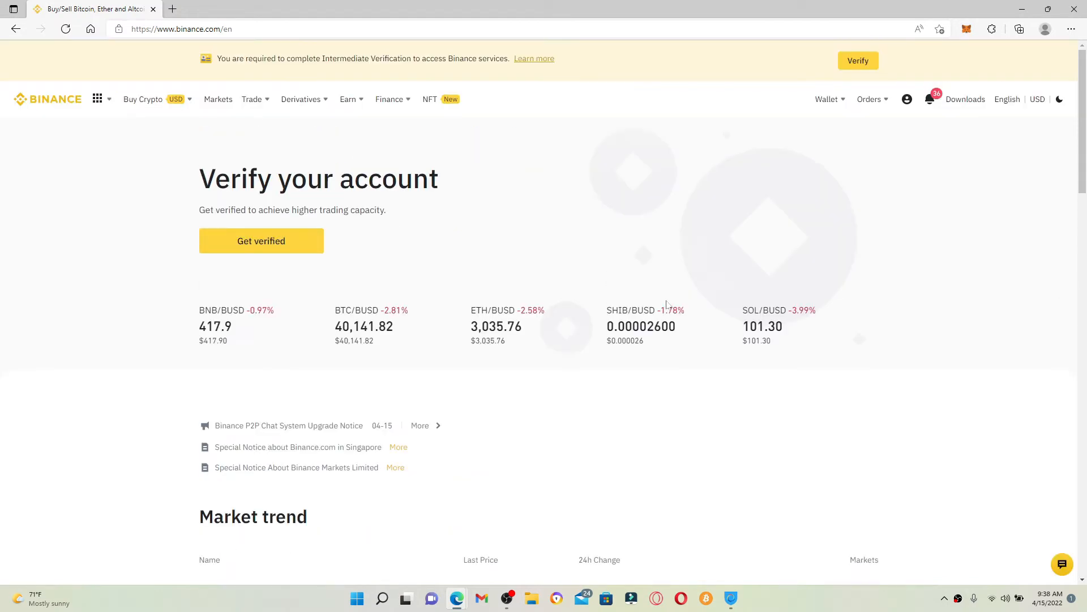
{"action": "mouse_move", "coordinate": [843, 102]}
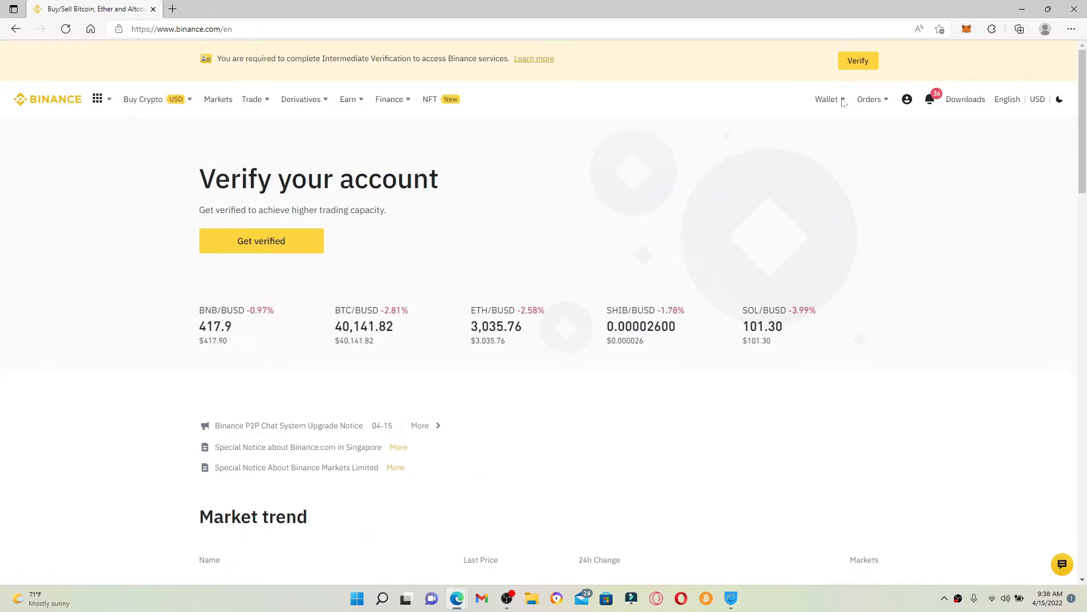
Step: Open the Wallet dropdown in the top navigation bar
{"action": "left_click", "coordinate": [825, 99]}
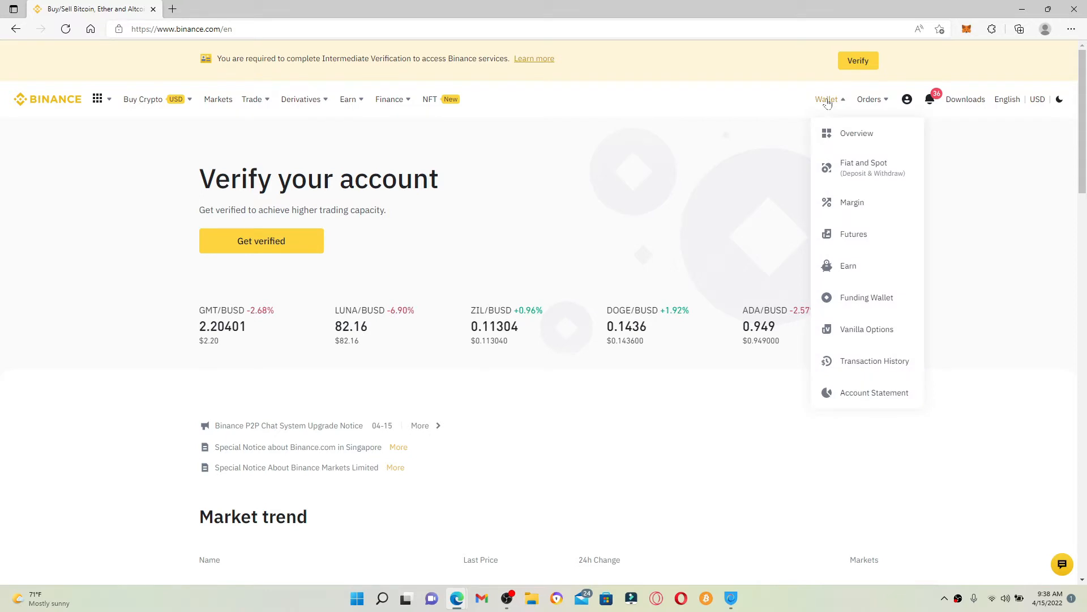
{"action": "mouse_move", "coordinate": [852, 206]}
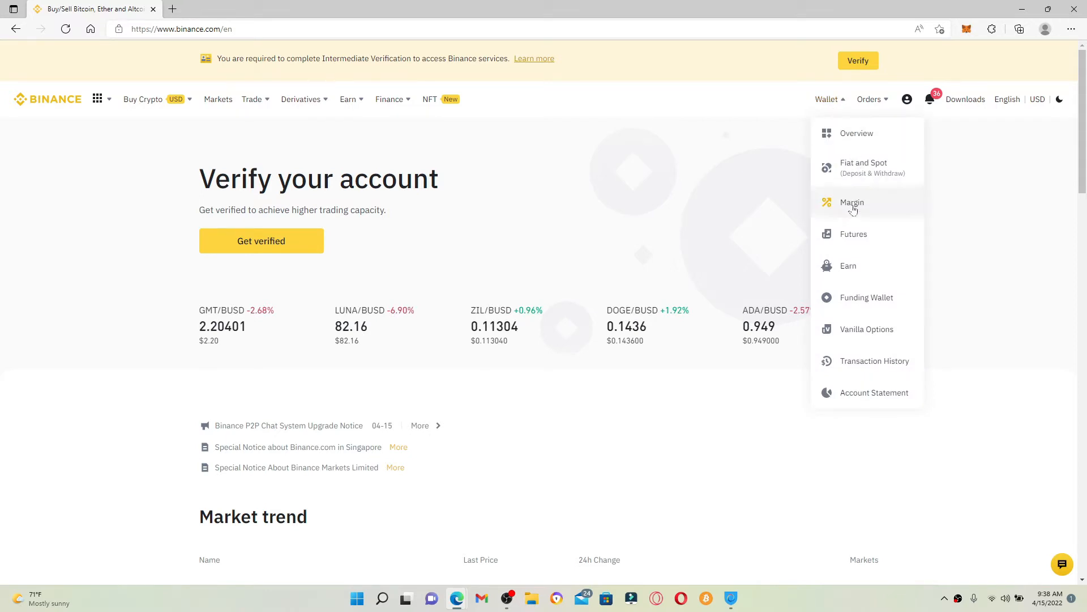
Step: From the Fiat and Spot wallet, trade Bitcoin and choose the BTC/AUD pair
{"action": "left_click", "coordinate": [863, 167]}
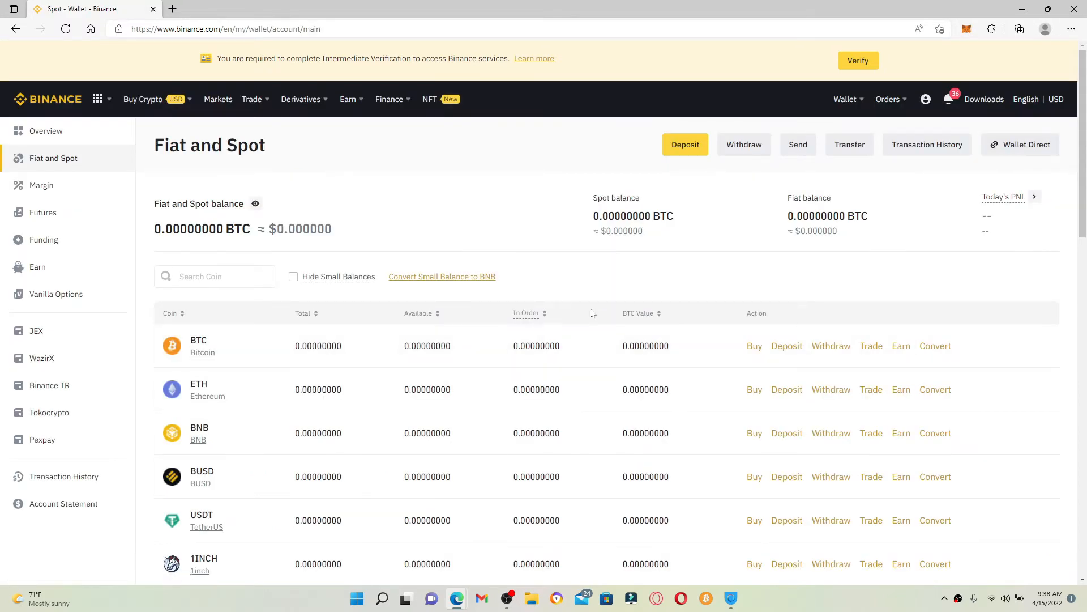
{"action": "scroll", "scroll_direction": "down", "scroll_amount": 3}
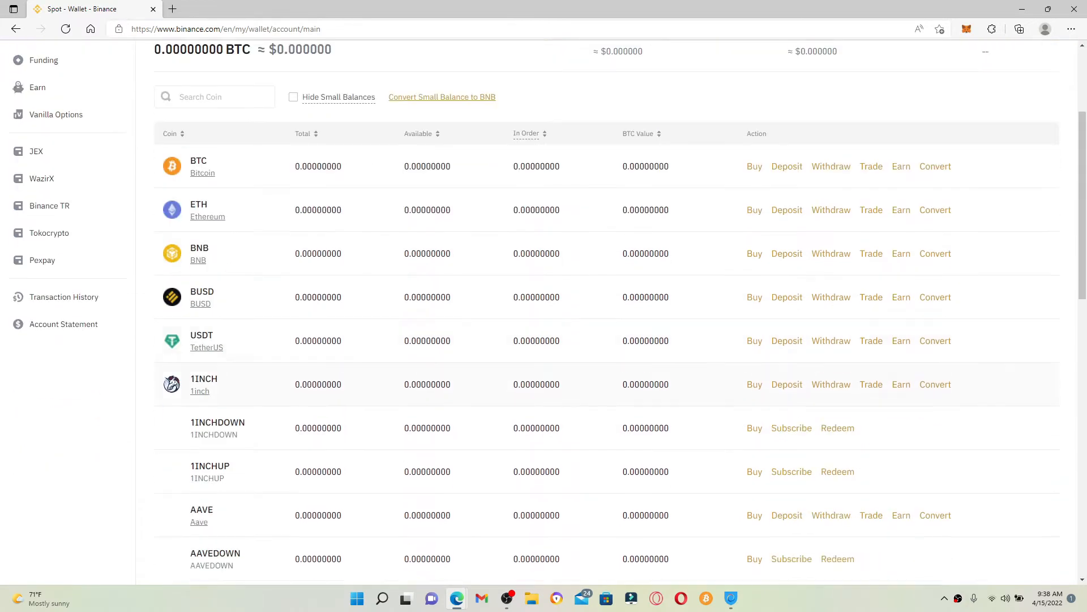
{"action": "scroll", "scroll_direction": "down", "scroll_amount": 3}
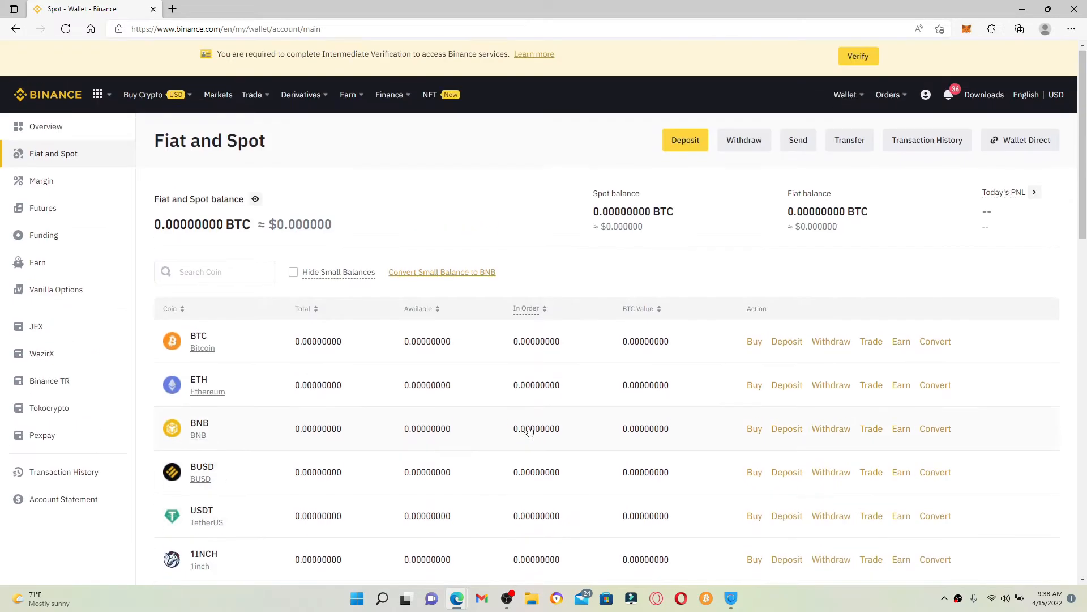
{"action": "mouse_move", "coordinate": [529, 431]}
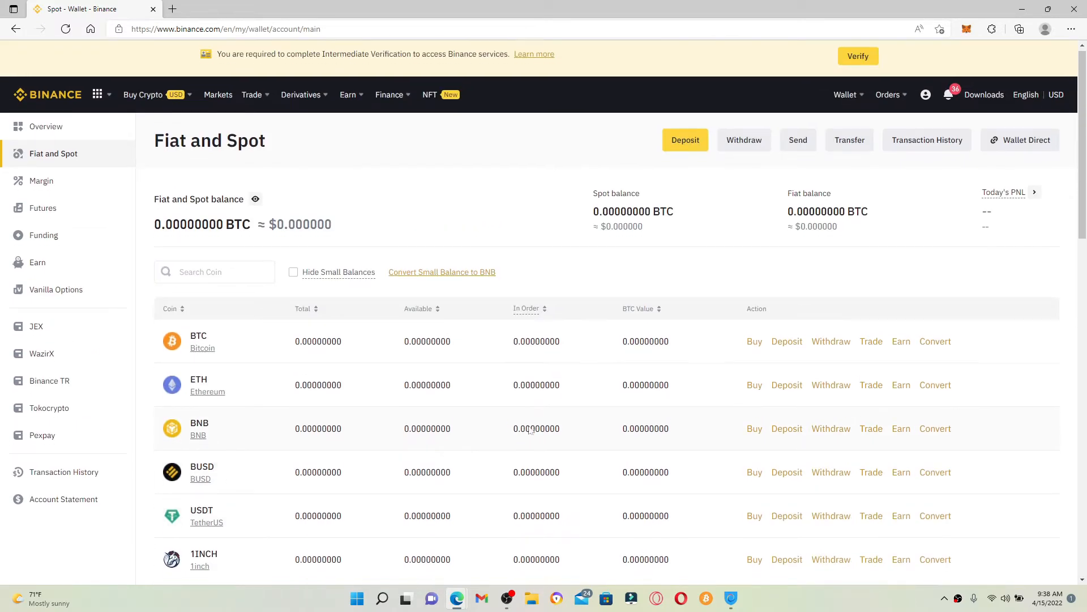
{"action": "scroll", "scroll_direction": "down", "scroll_amount": 3}
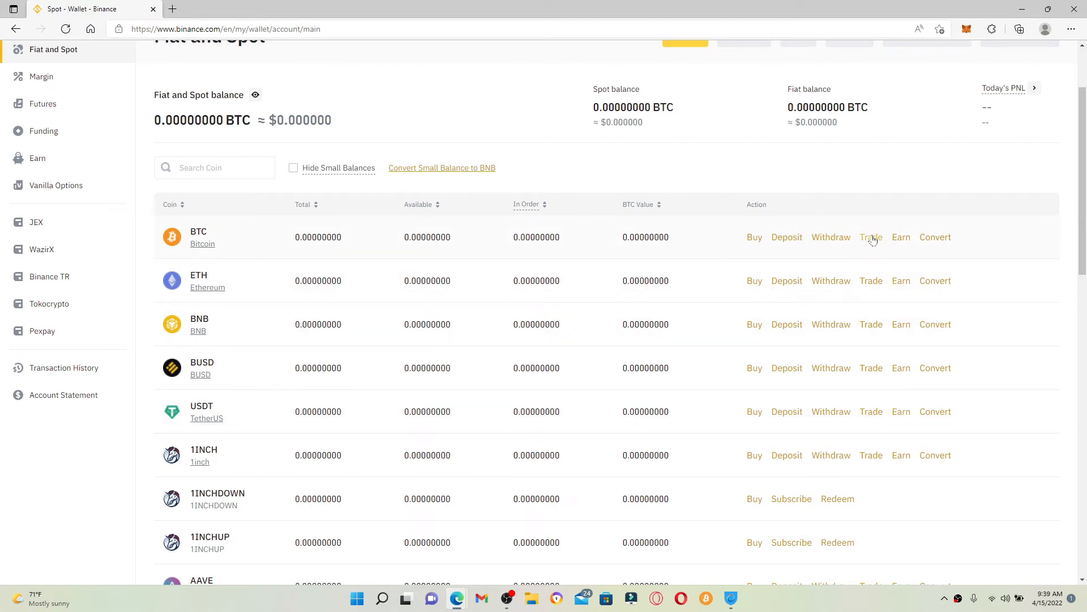
{"action": "left_click", "coordinate": [871, 237]}
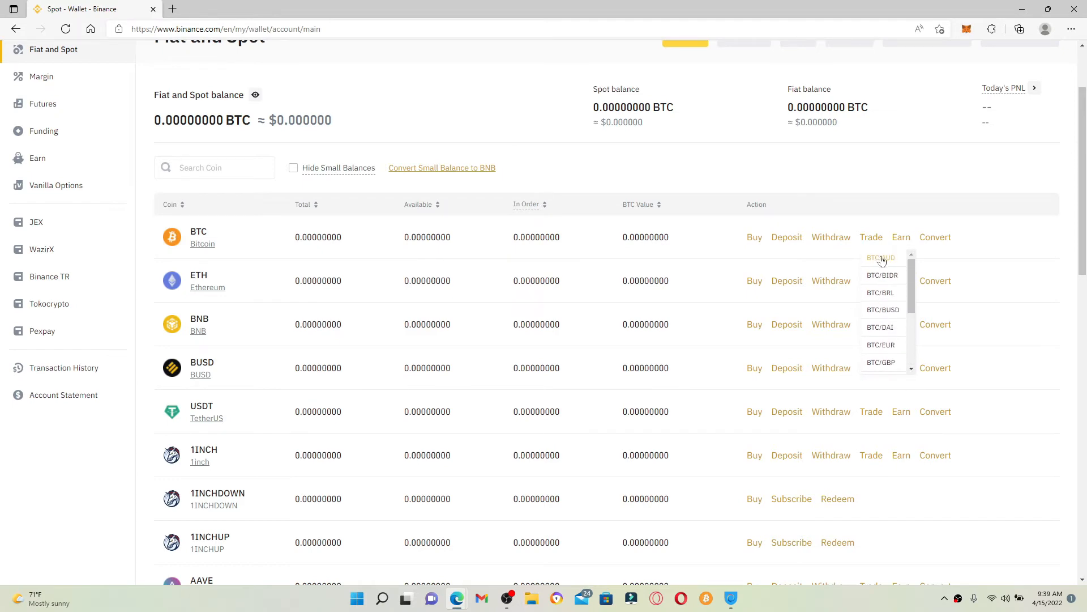
{"action": "left_click", "coordinate": [880, 258]}
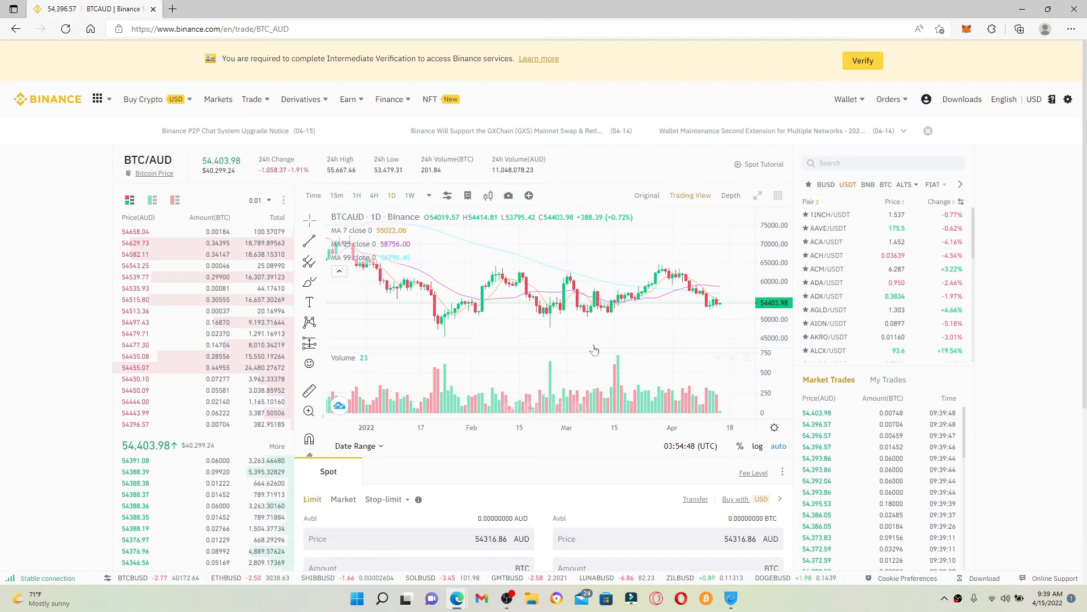
{"action": "mouse_move", "coordinate": [683, 305]}
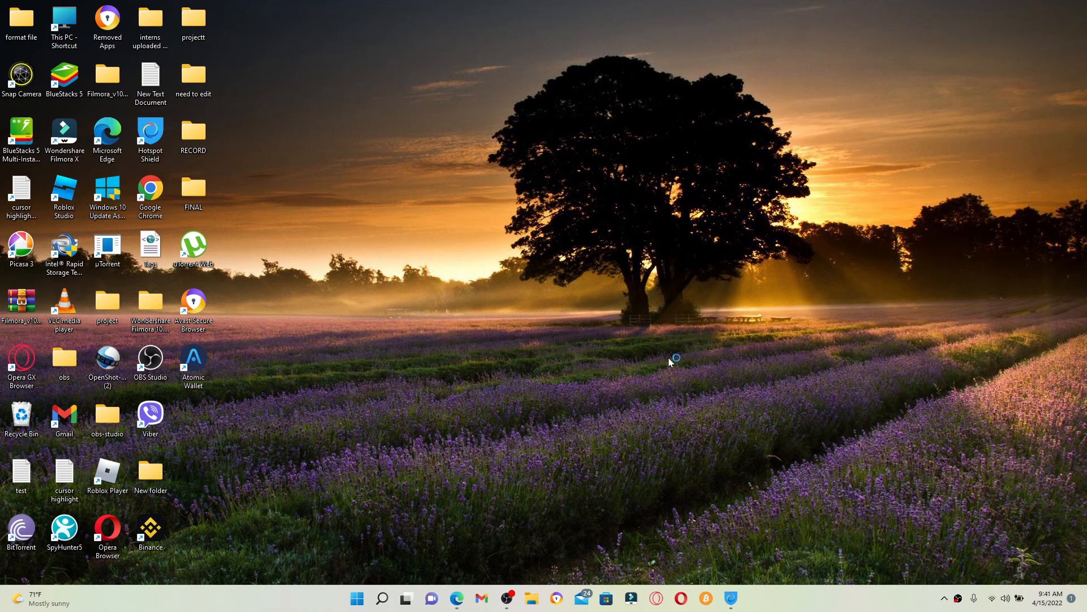
{"action": "mouse_move", "coordinate": [671, 361]}
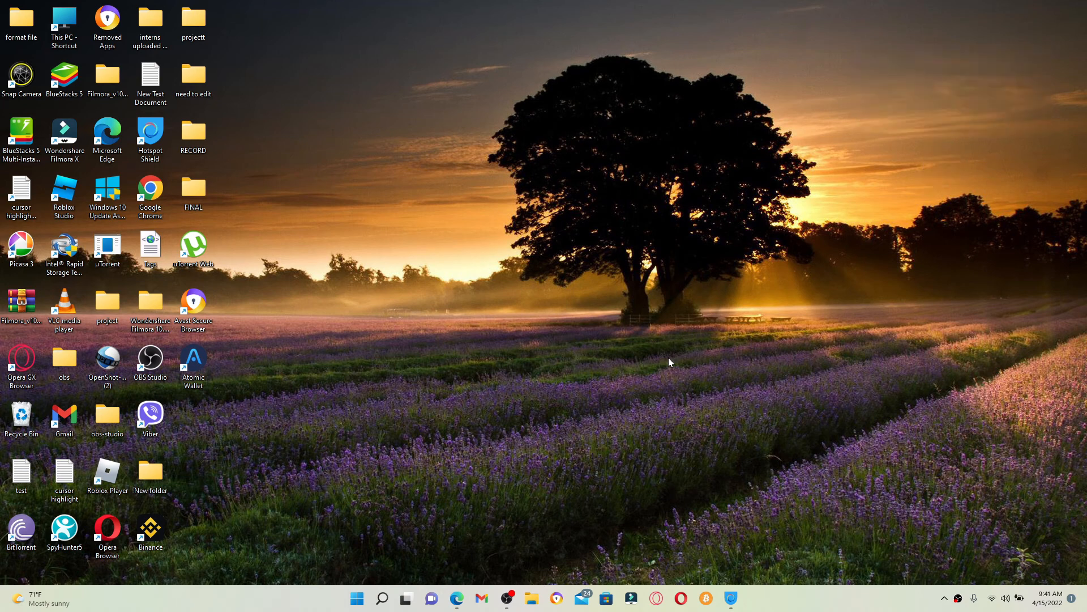